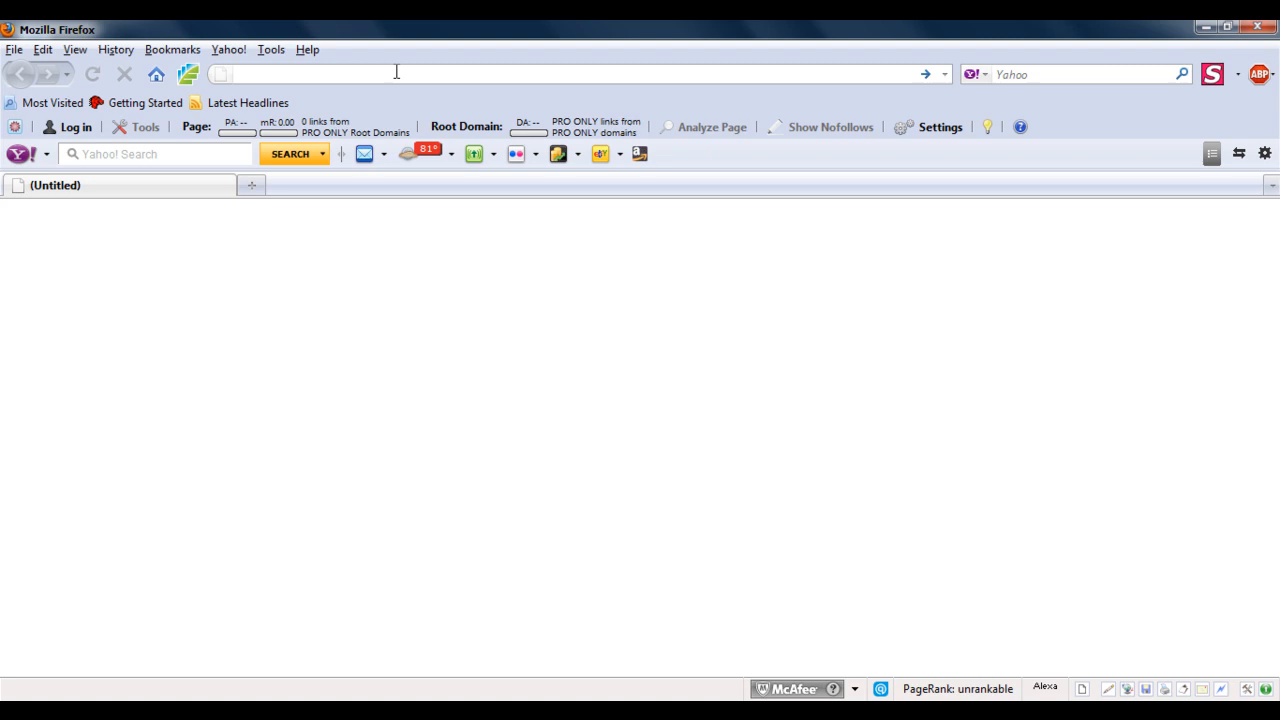
Go to fileai.com and start a Send Files transfer from the home page
type("fileai.com/")
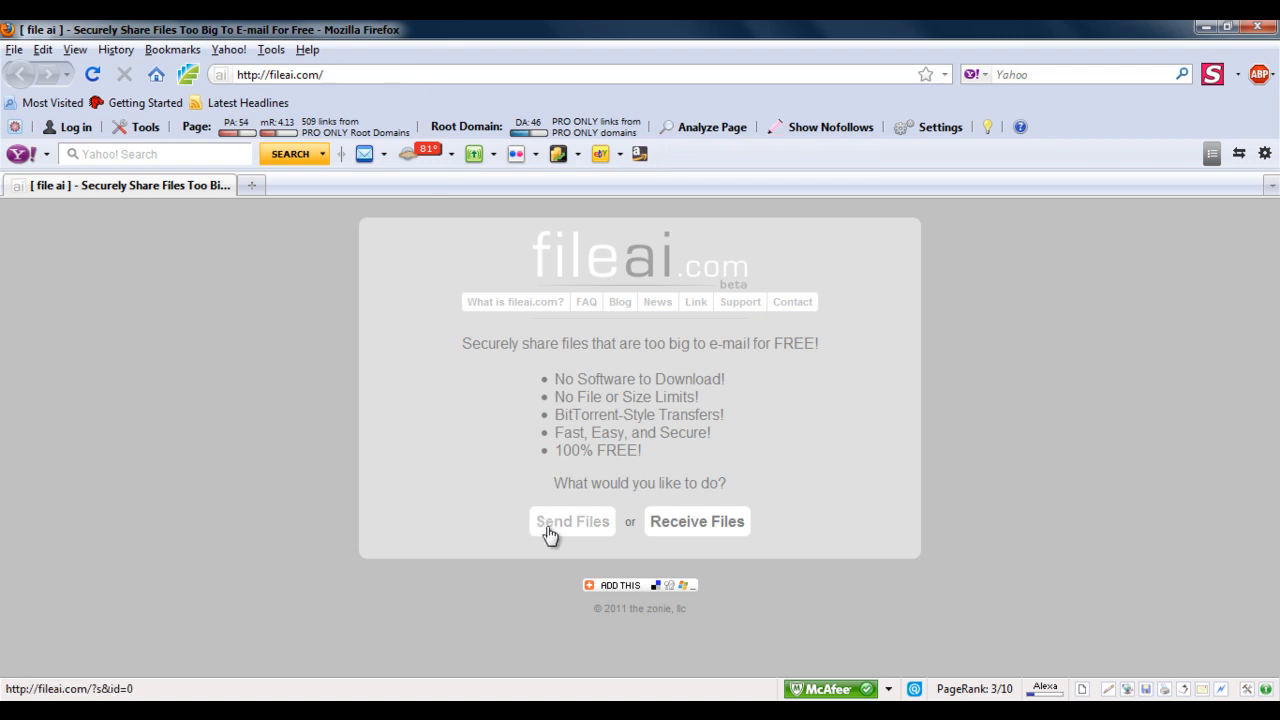
left_click(572, 520)
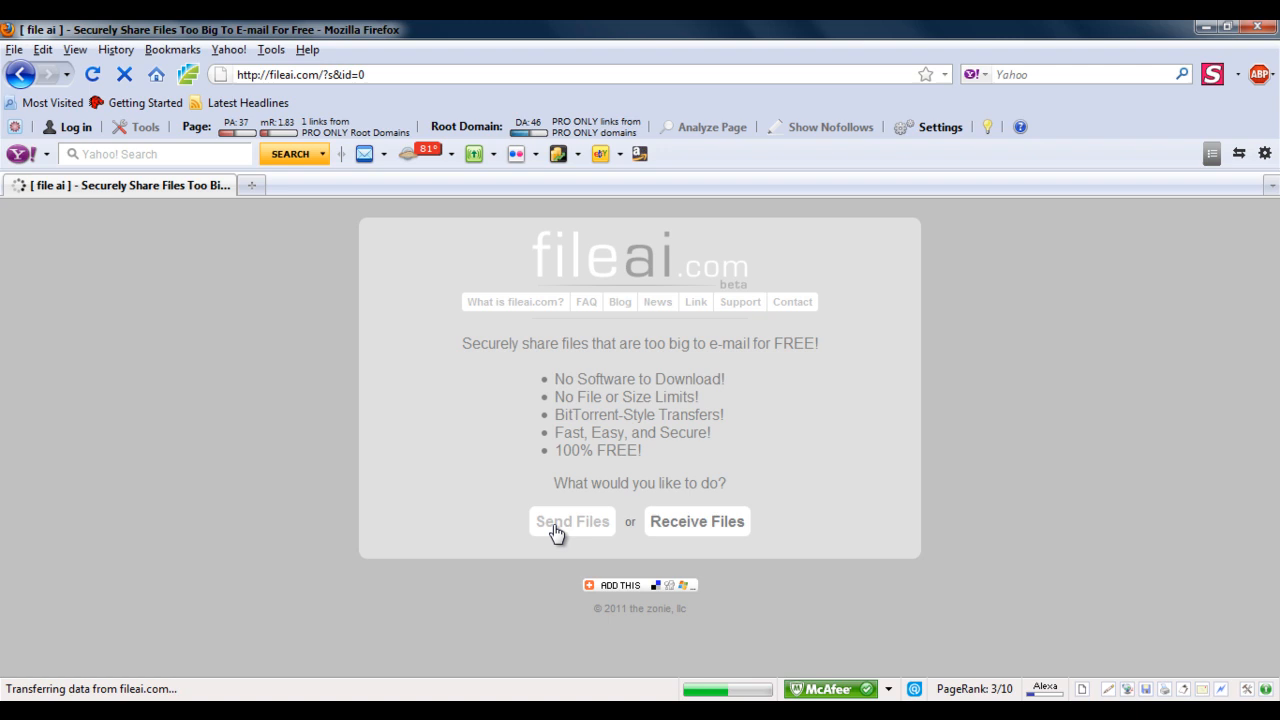
Reach the drag-and-drop sending page with the desktop file visible beside Firefox
left_click(572, 520)
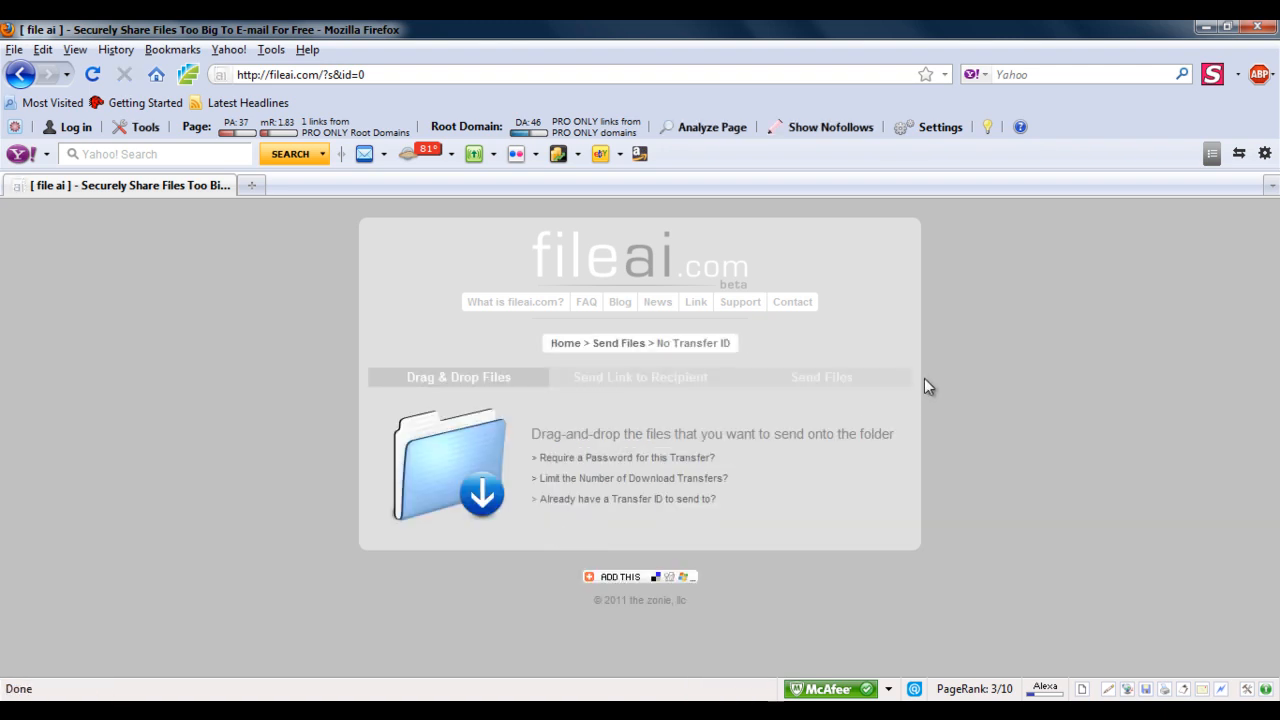
mouse_move(922, 14)
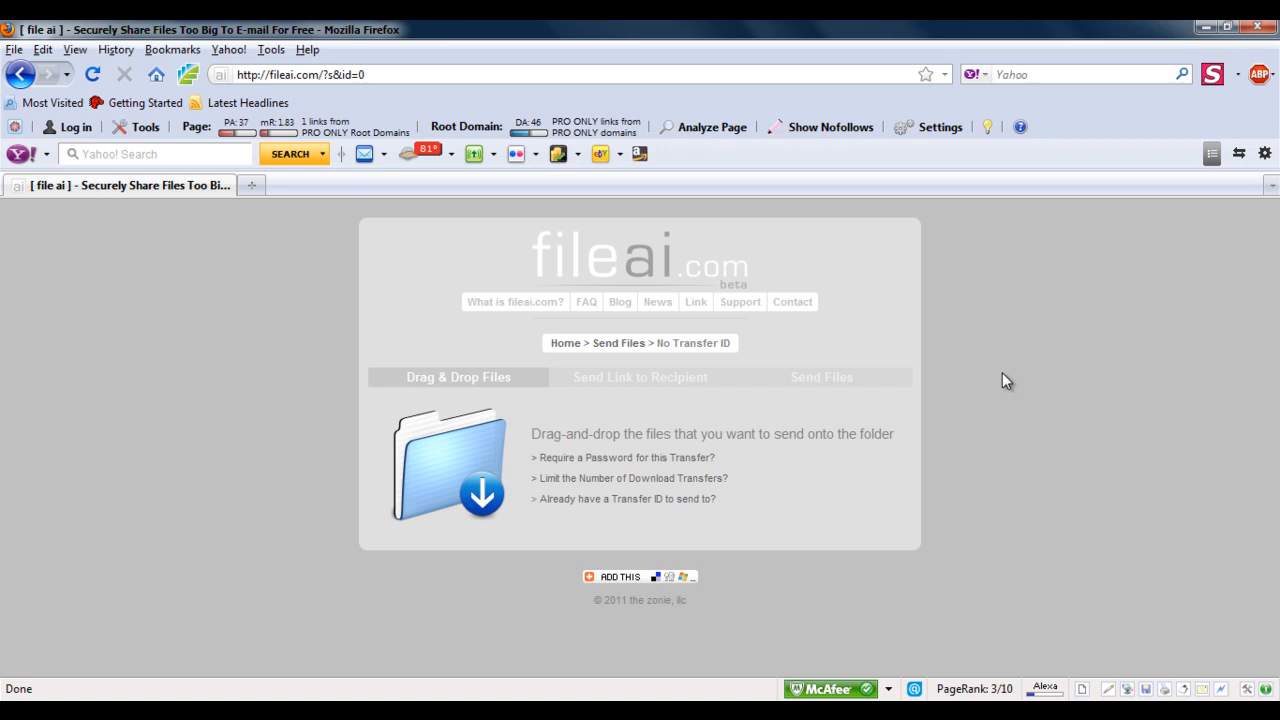
mouse_move(860, 484)
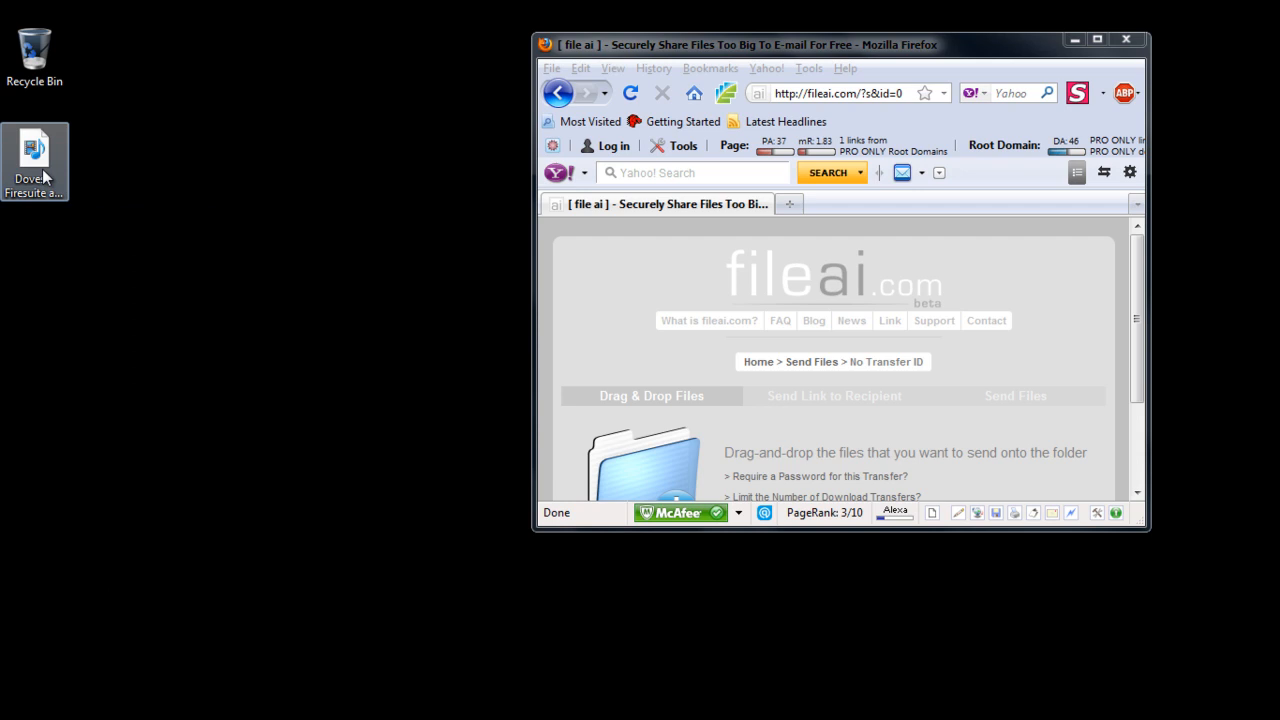
Drop the desktop file onto the sending page and open a second tab for receiving
left_click_drag(32, 150, 644, 460)
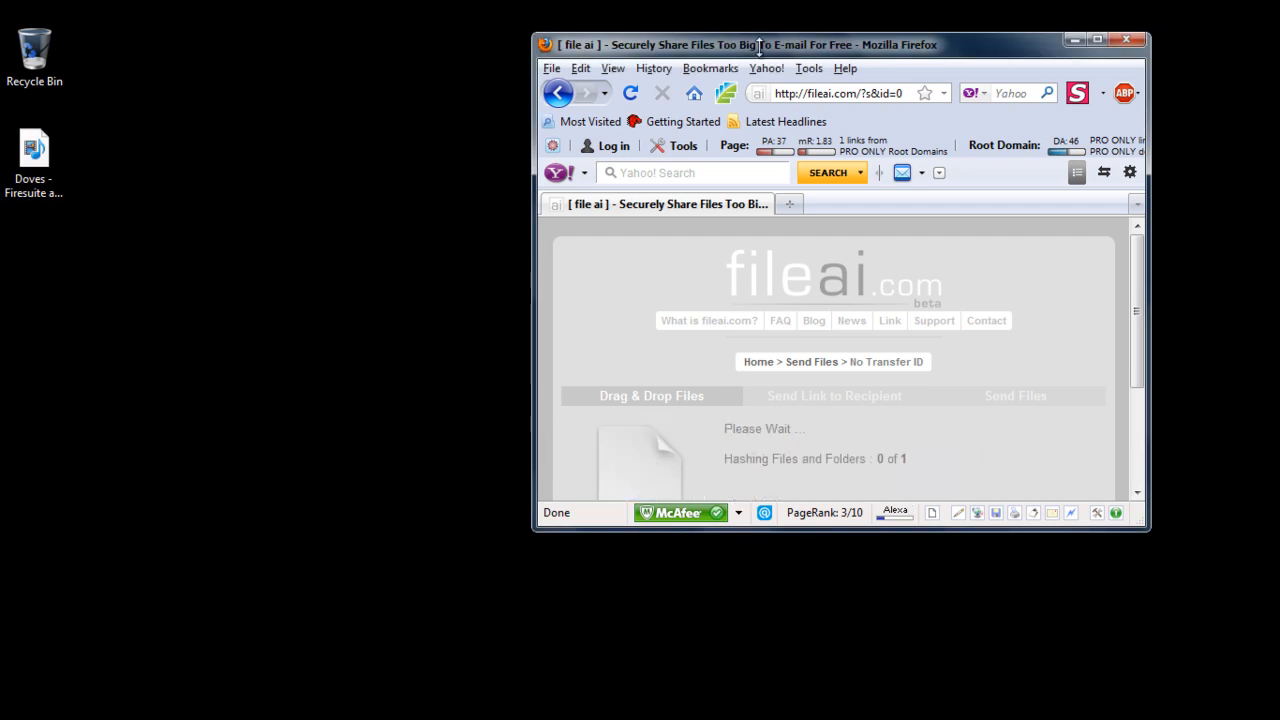
left_click(1104, 36)
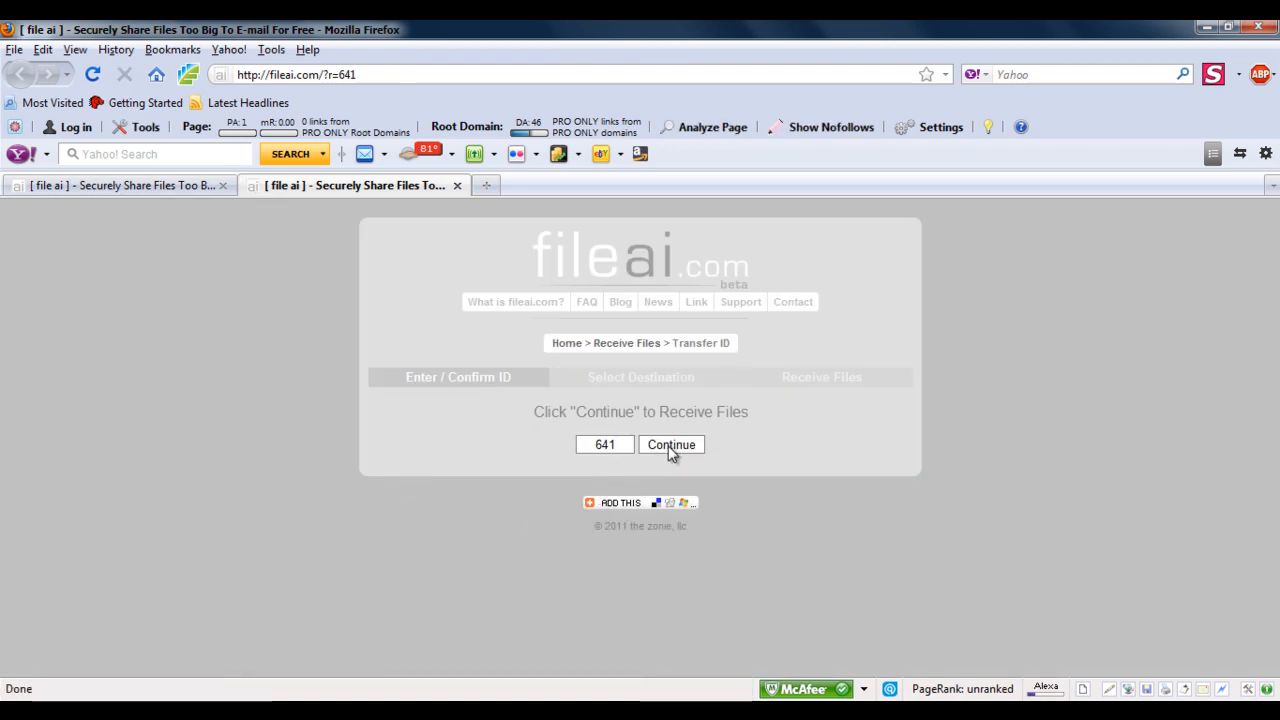
Confirm transfer ID 641 with Continue and bring up the destination-folder chooser
left_click(672, 444)
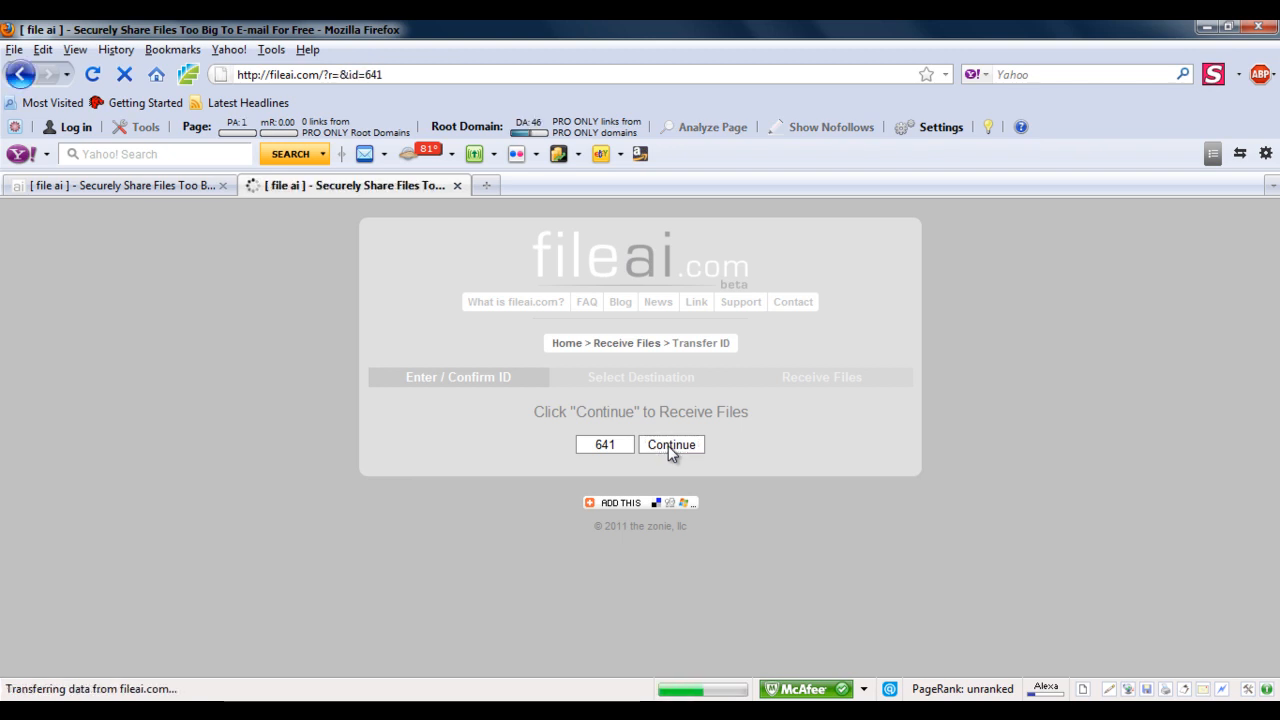
left_click(672, 444)
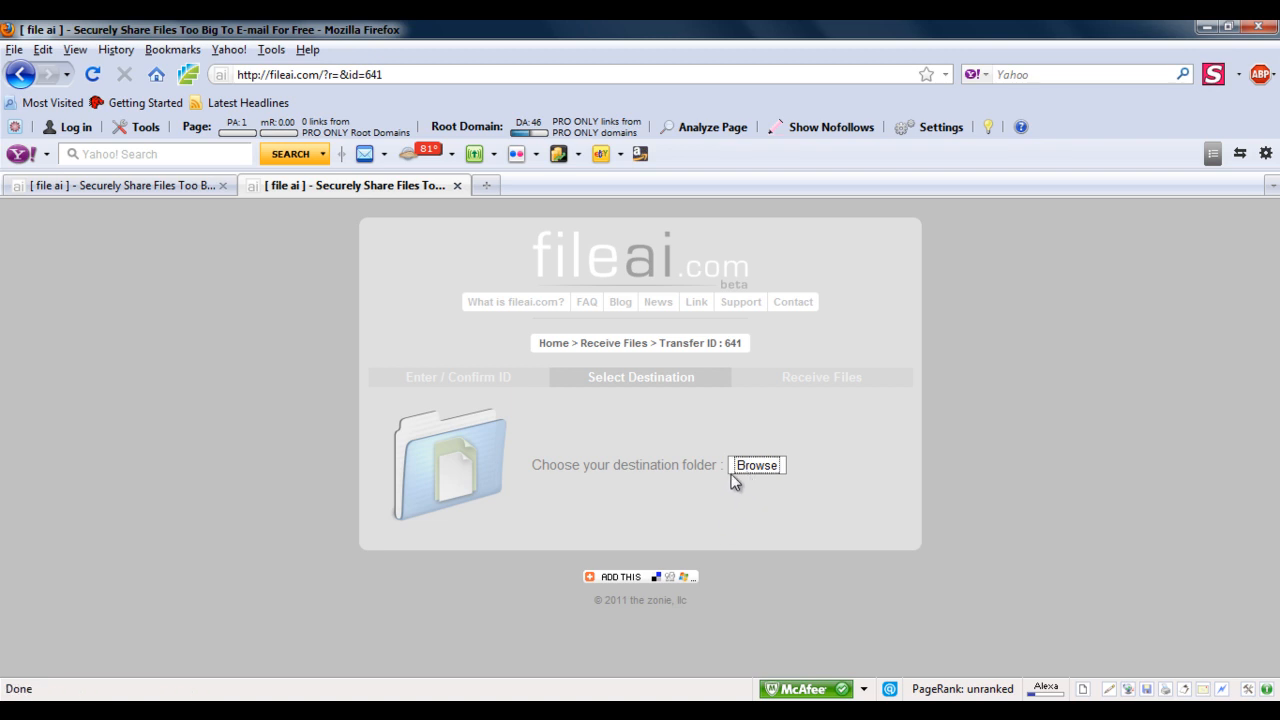
mouse_move(336, 394)
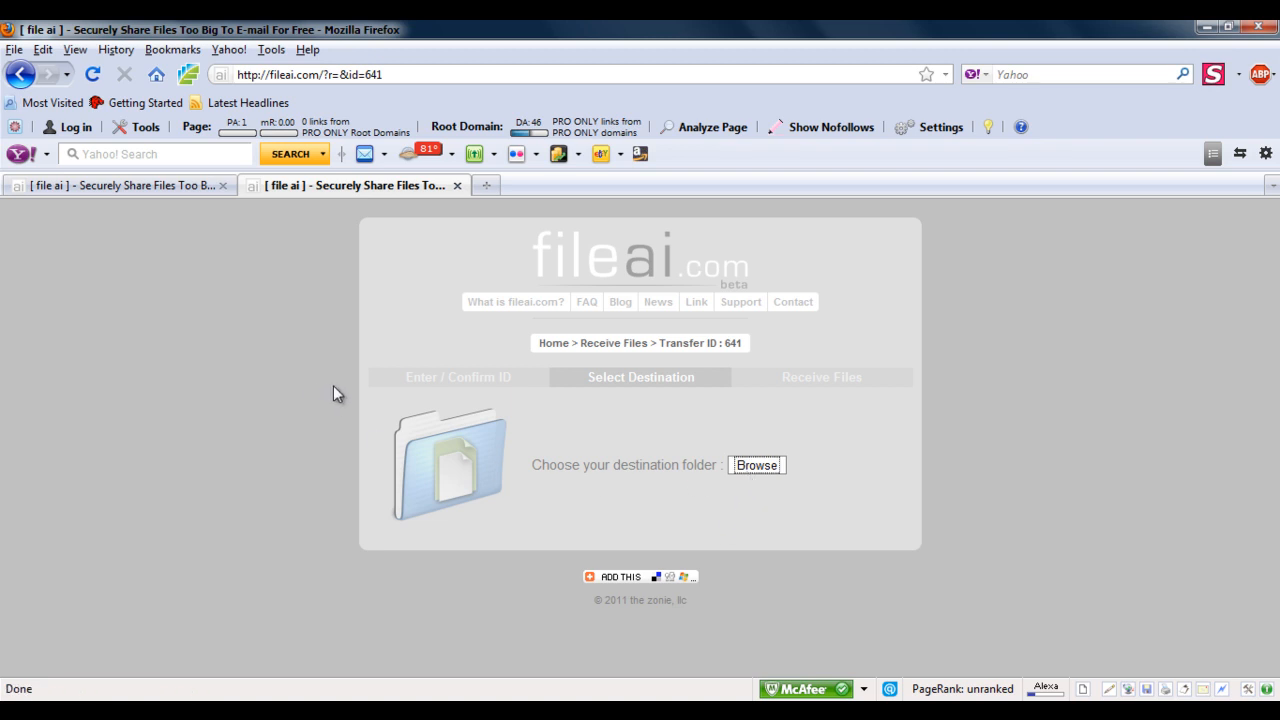
left_click(756, 464)
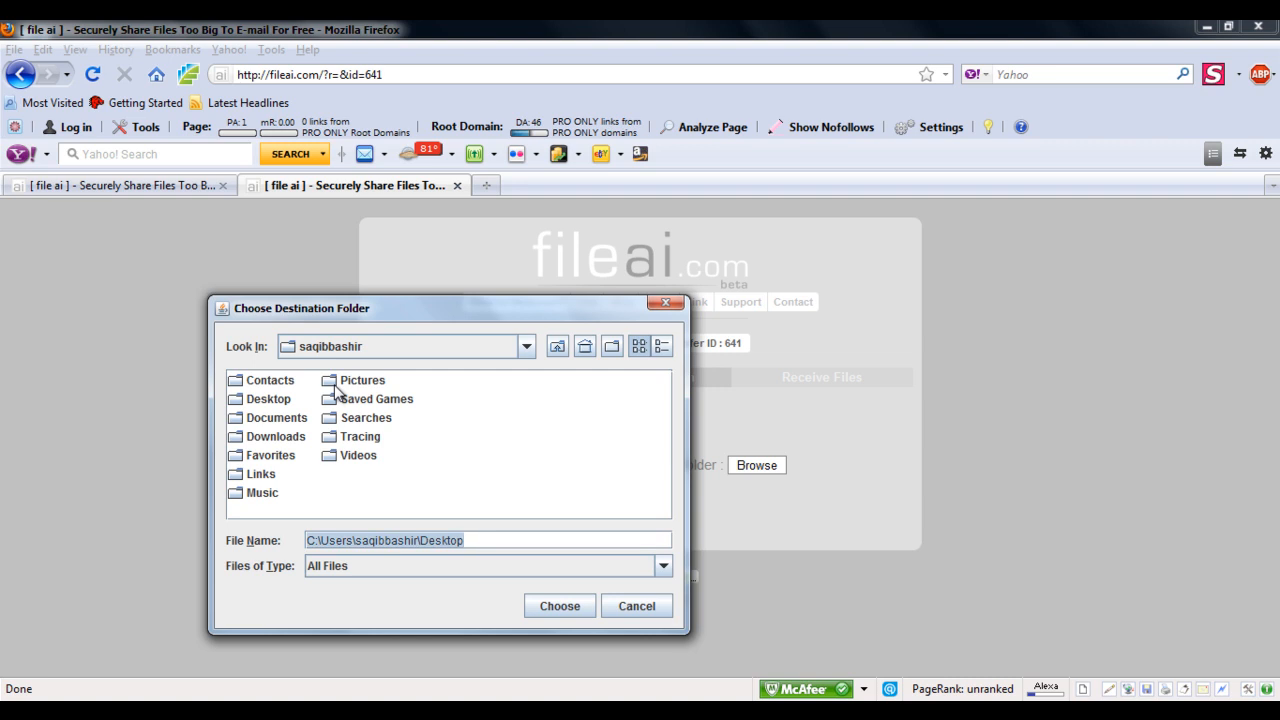
Choose Documents as the destination folder for the received file
left_click(276, 418)
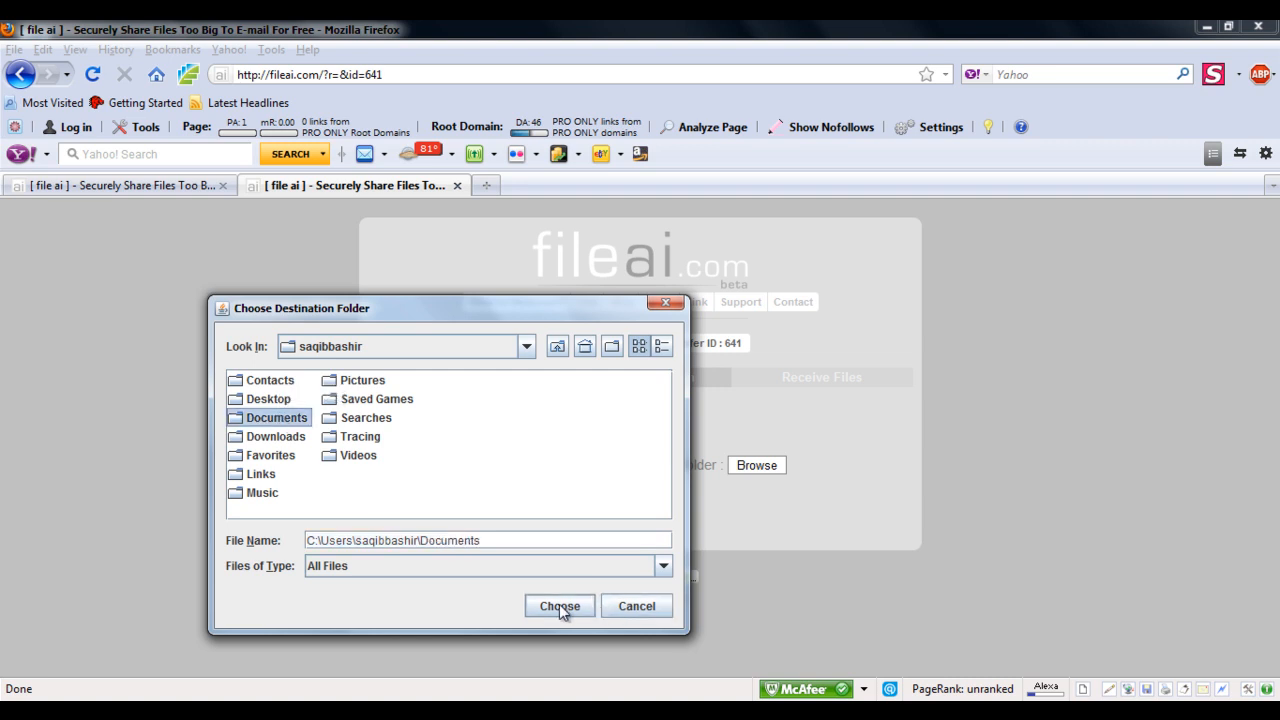
left_click(558, 606)
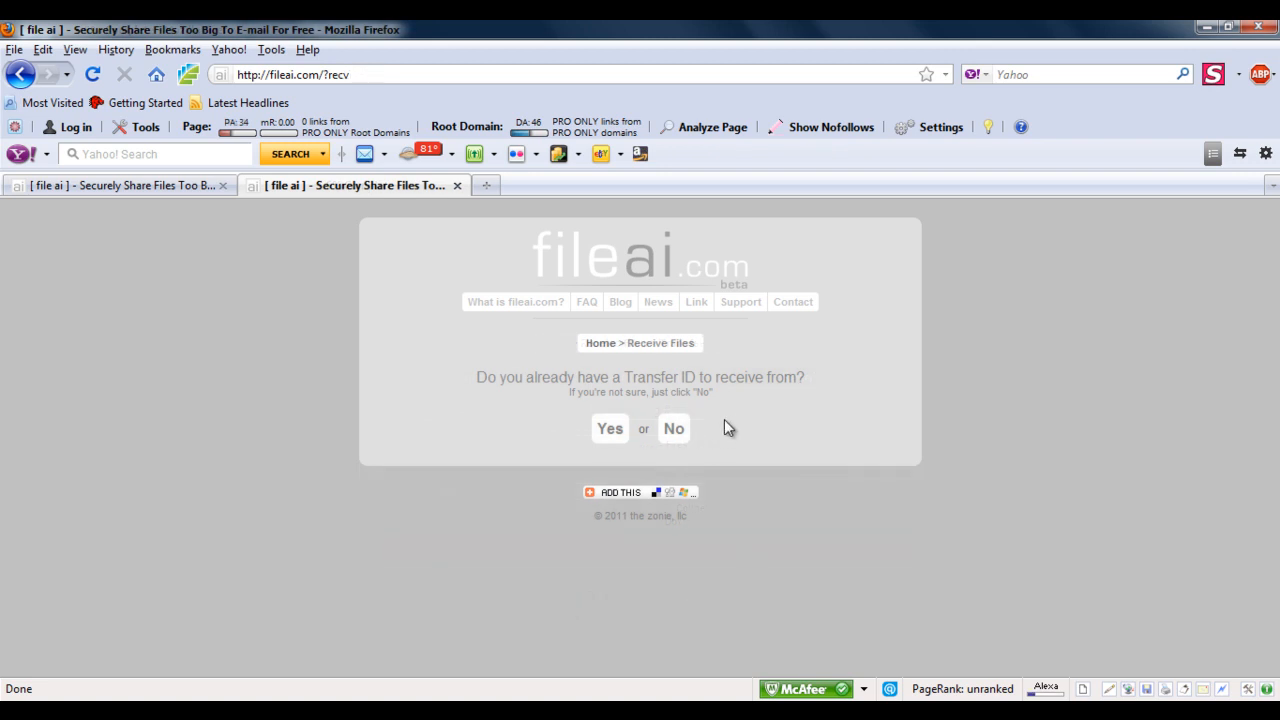
Answer Yes to having a transfer ID and check the sending tab's progress
left_click(610, 428)
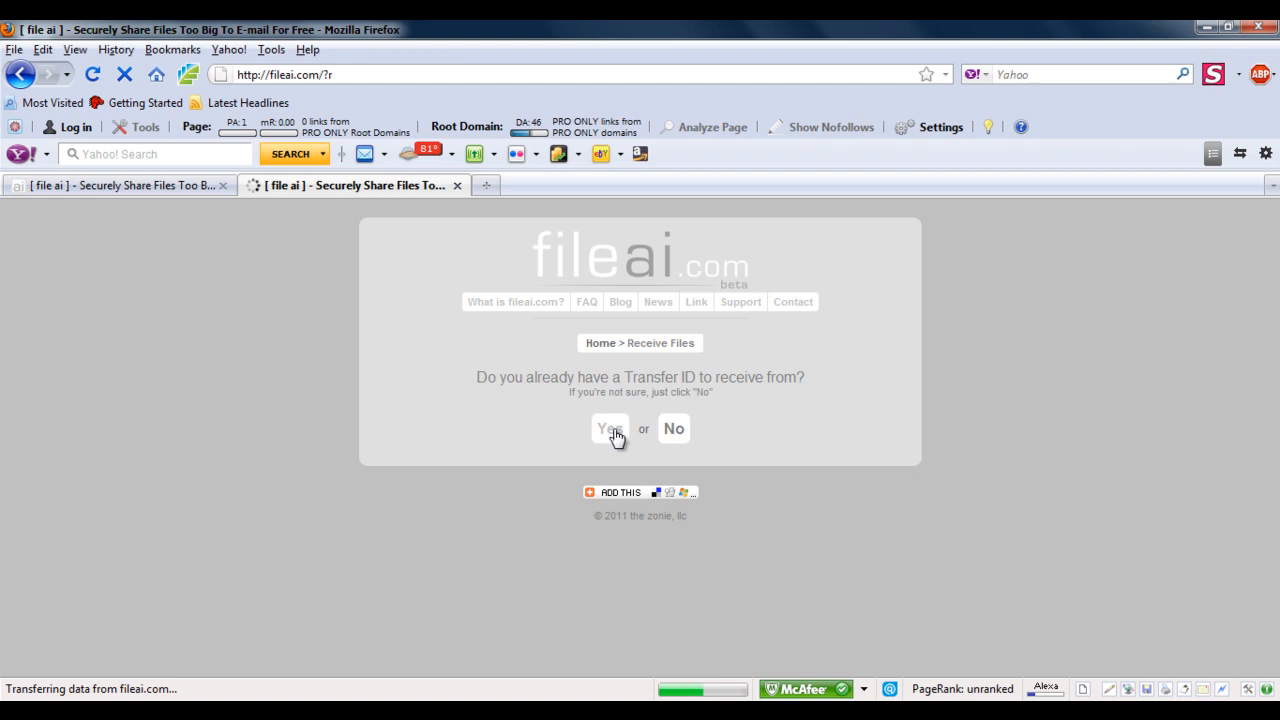
left_click(610, 428)
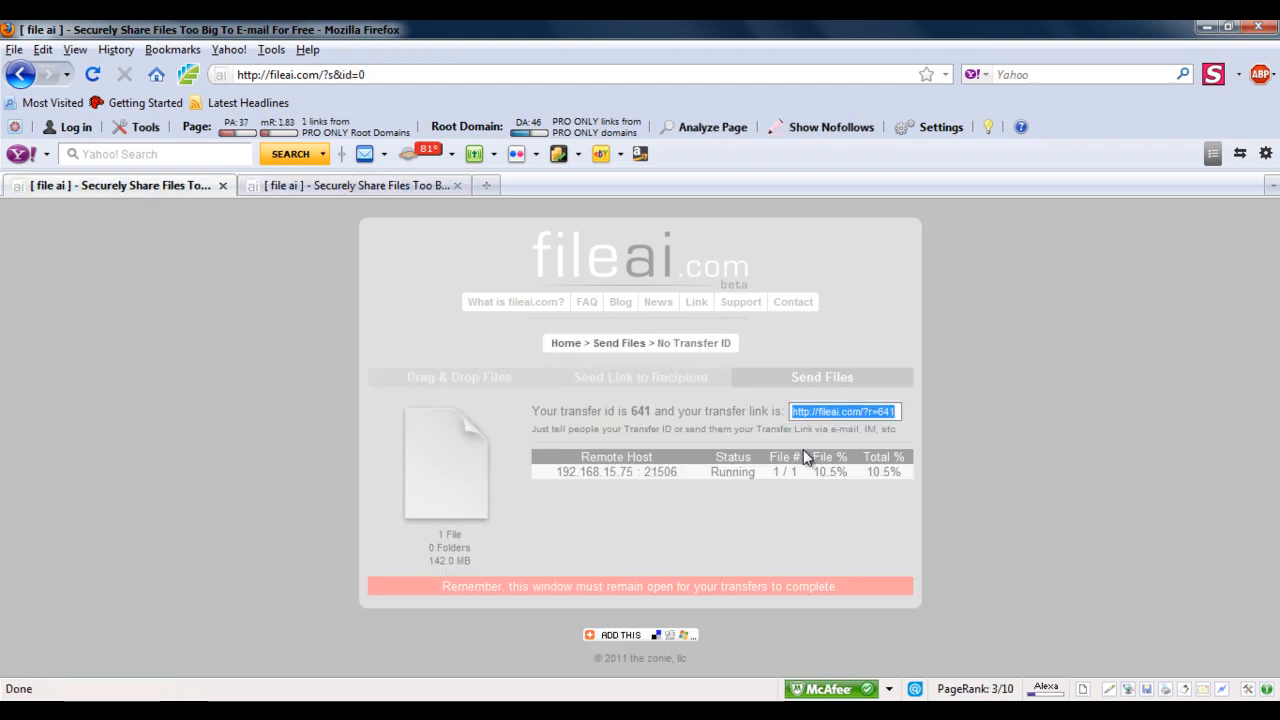
left_click(350, 184)
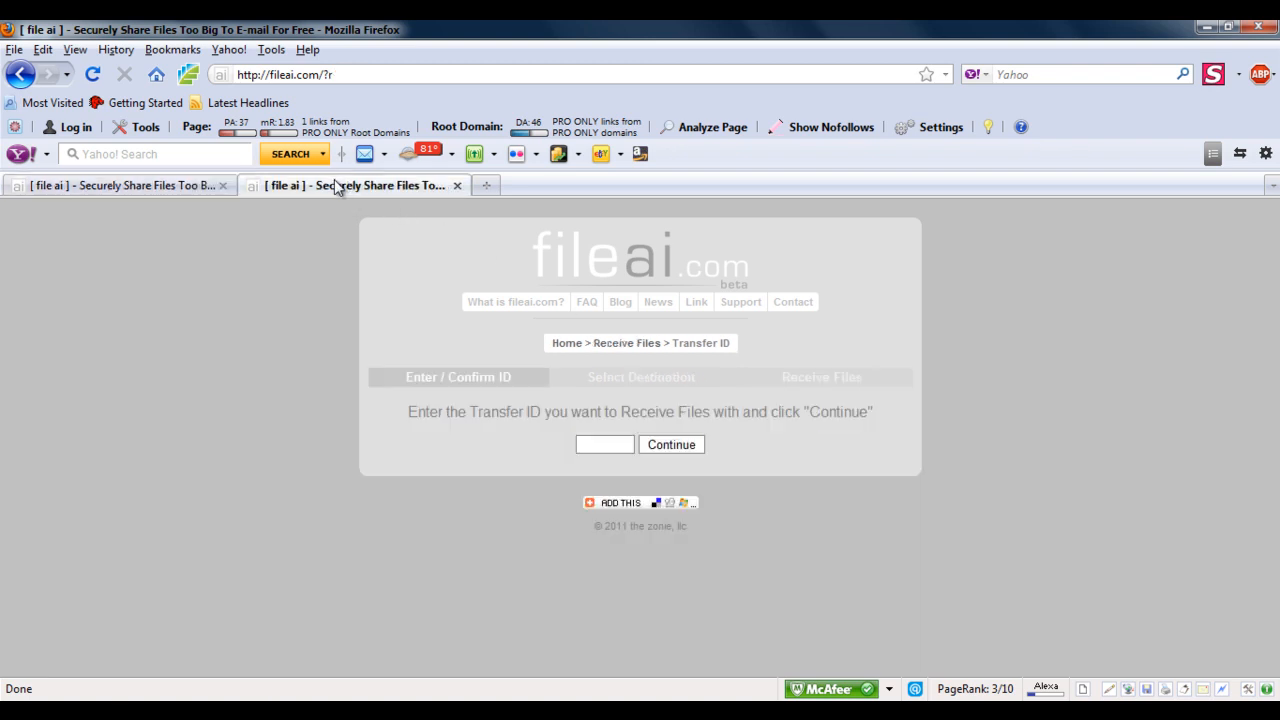
Resubmit transfer ID 641 and continue to the destination-folder step
type("641")
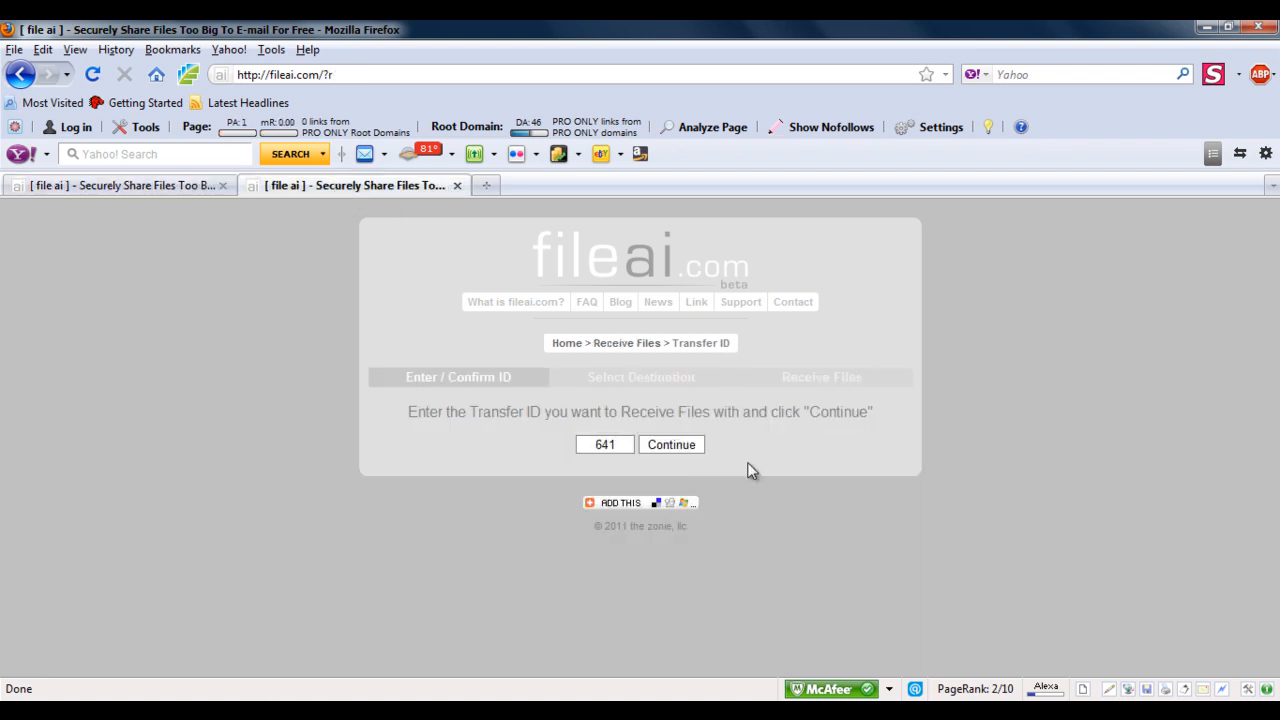
left_click(672, 444)
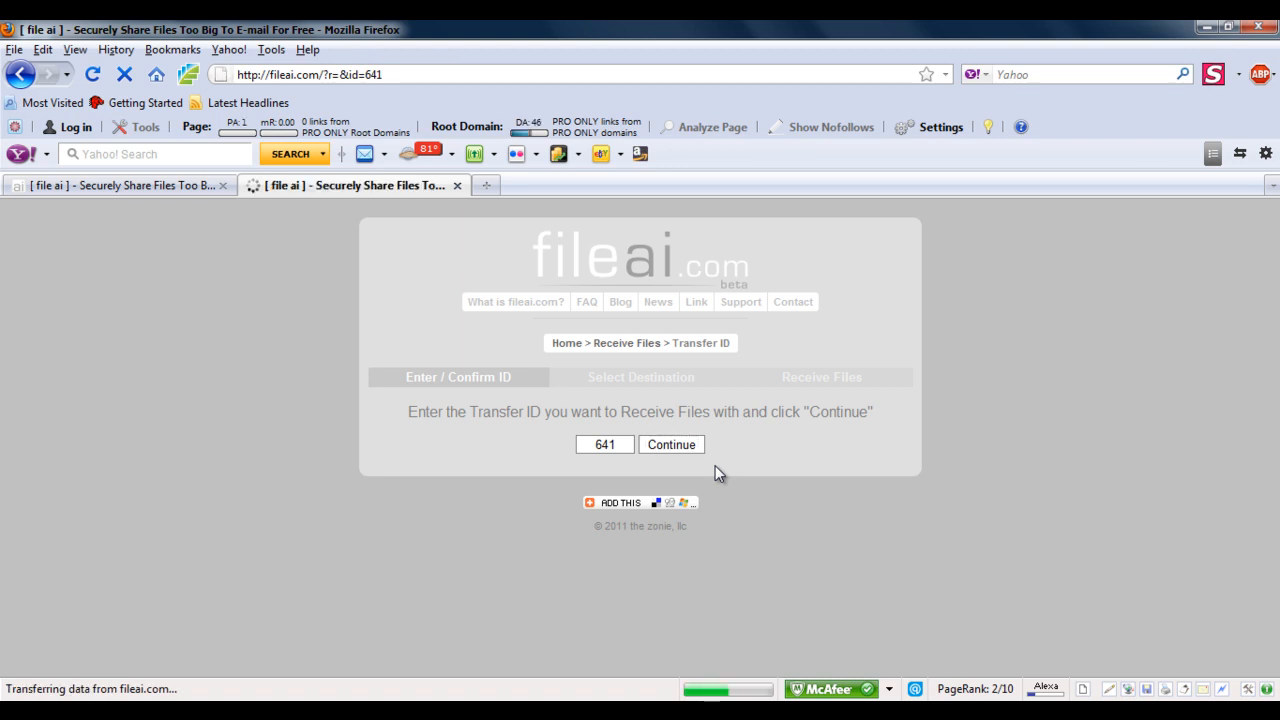
left_click(672, 444)
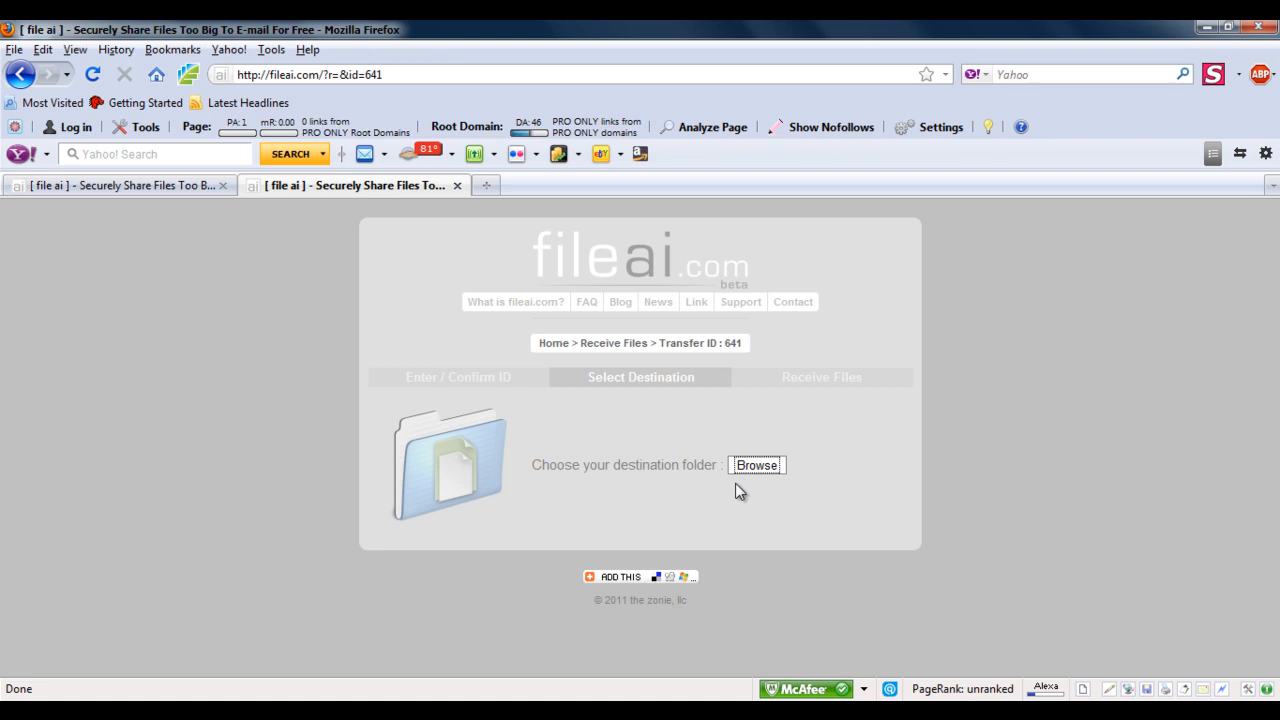
mouse_move(560, 508)
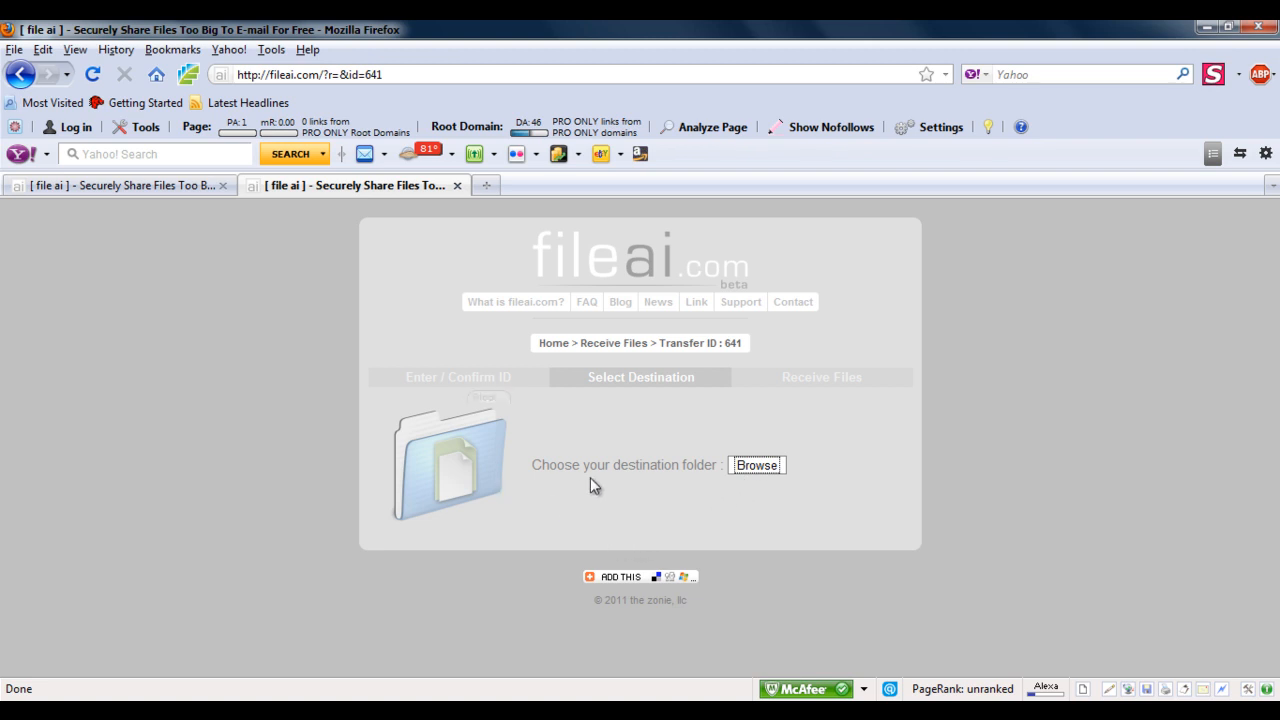
Bring up the folder chooser and pick Documents as the destination
left_click(756, 464)
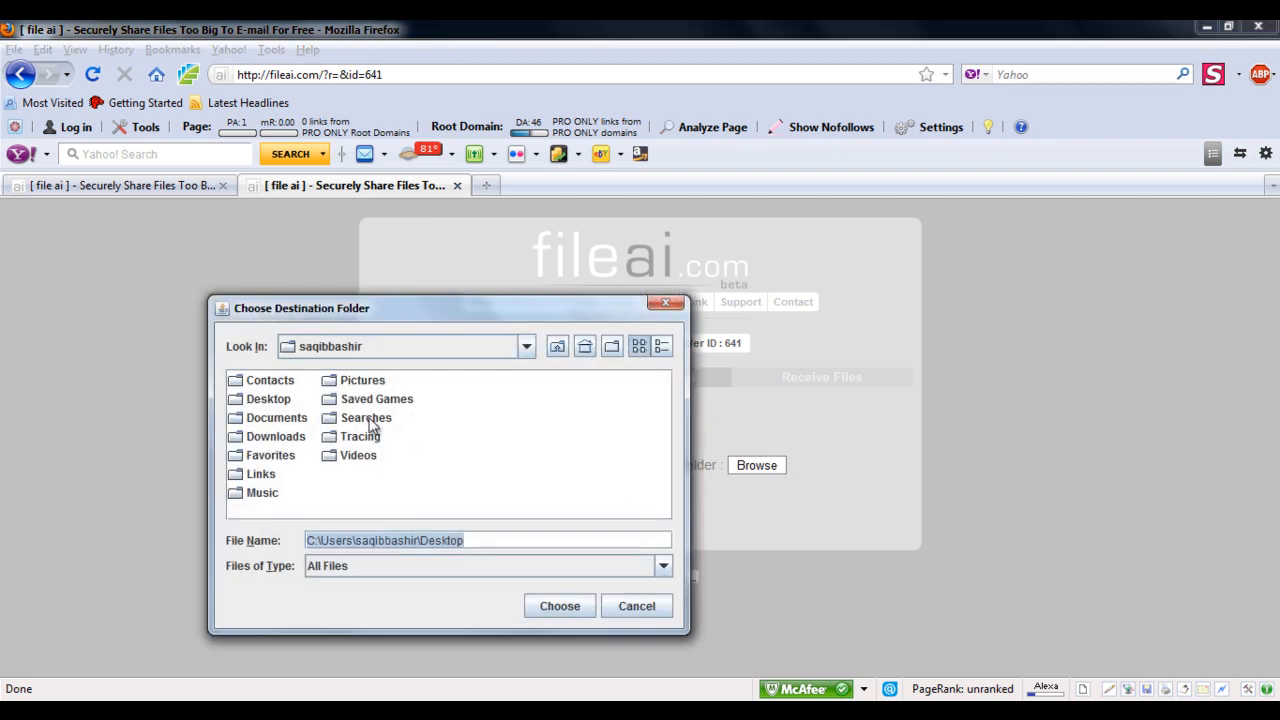
left_click(276, 418)
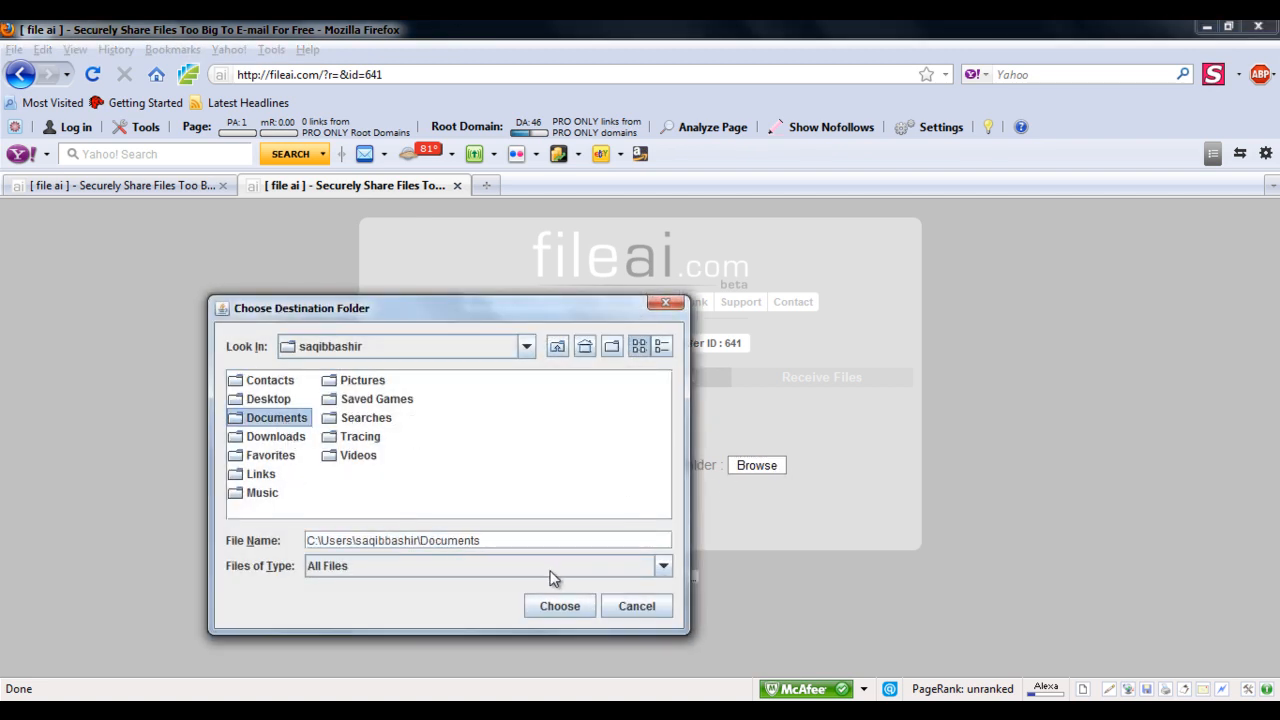